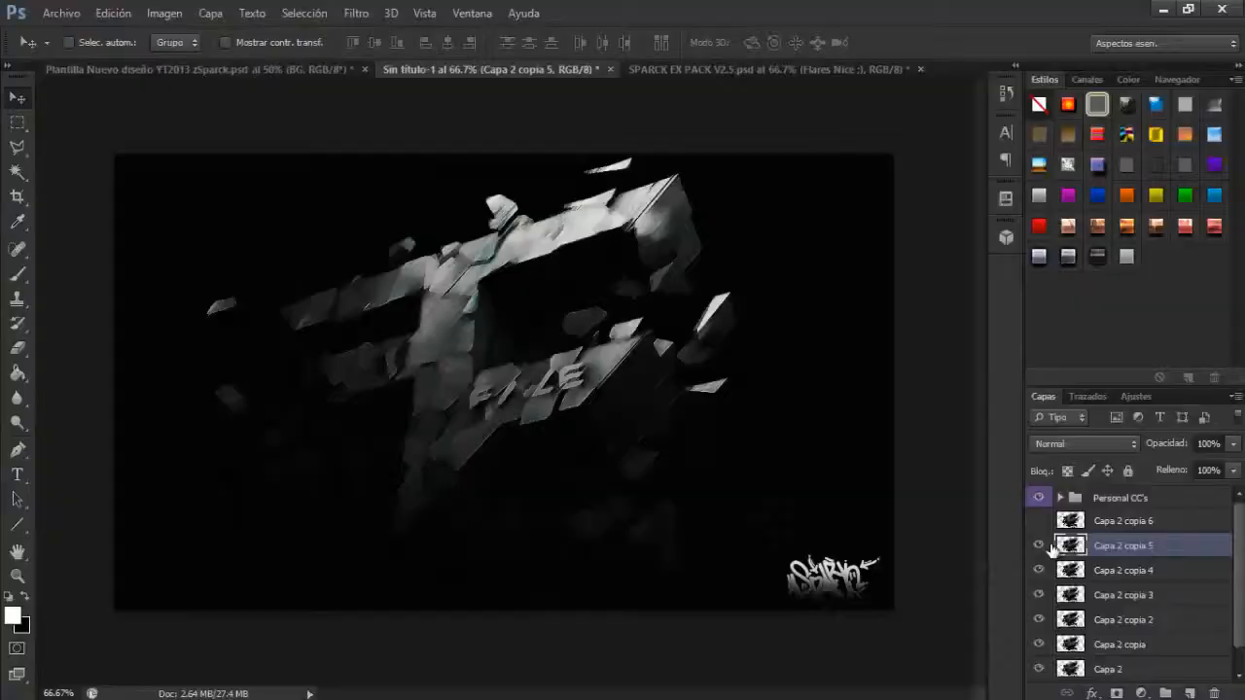
Hide the upper logo copy and blend the radial-blurred copy in Difference at 24% opacity.
left_click(356, 13)
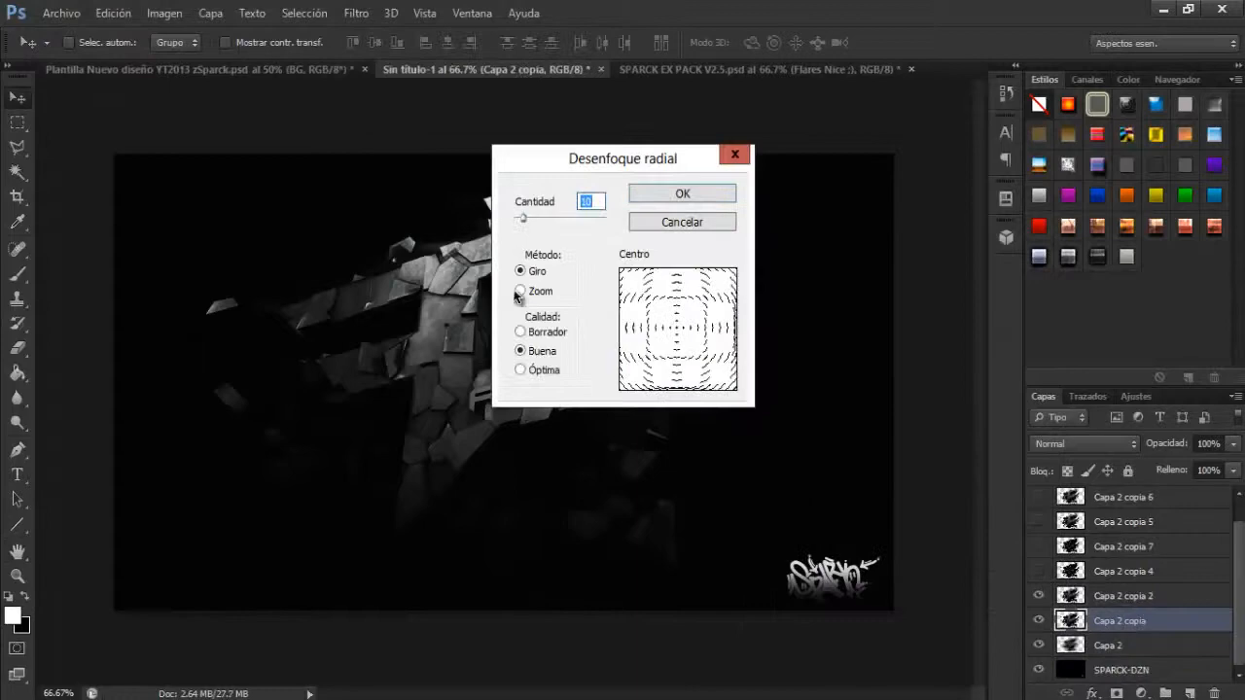
left_click(682, 192)
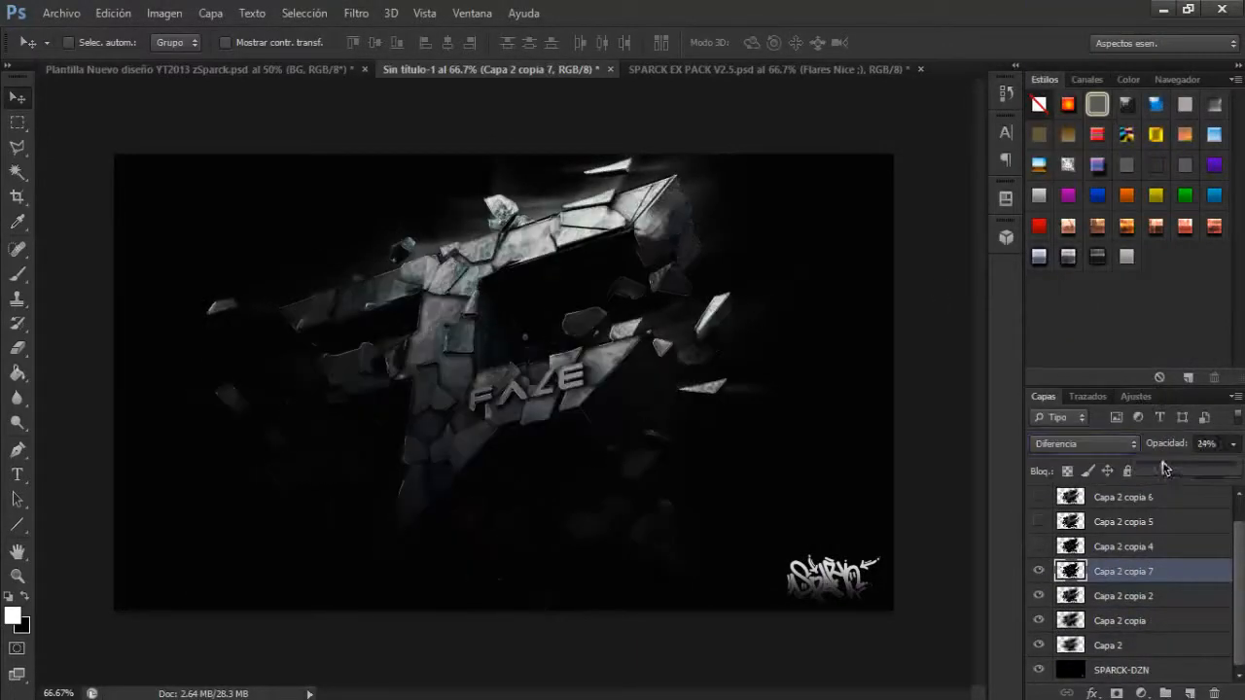
left_click(356, 13)
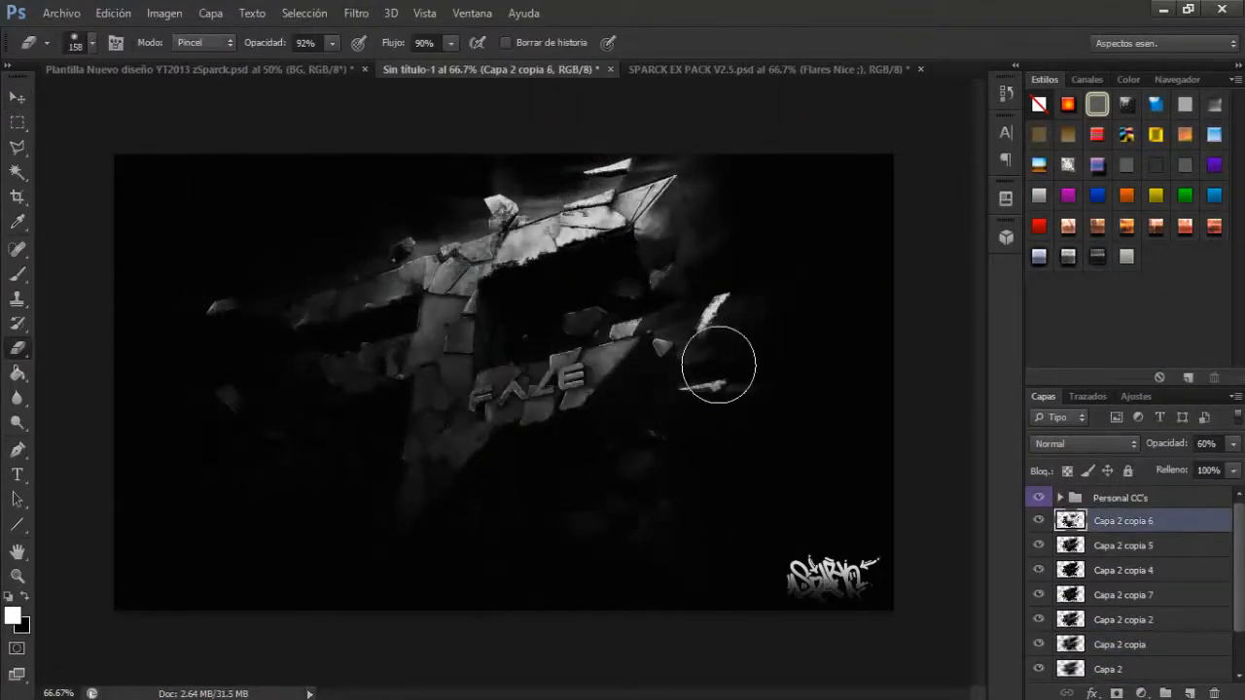
Softly erase part of a stray fragment on layer Capa 2 copia 6.
left_click(356, 13)
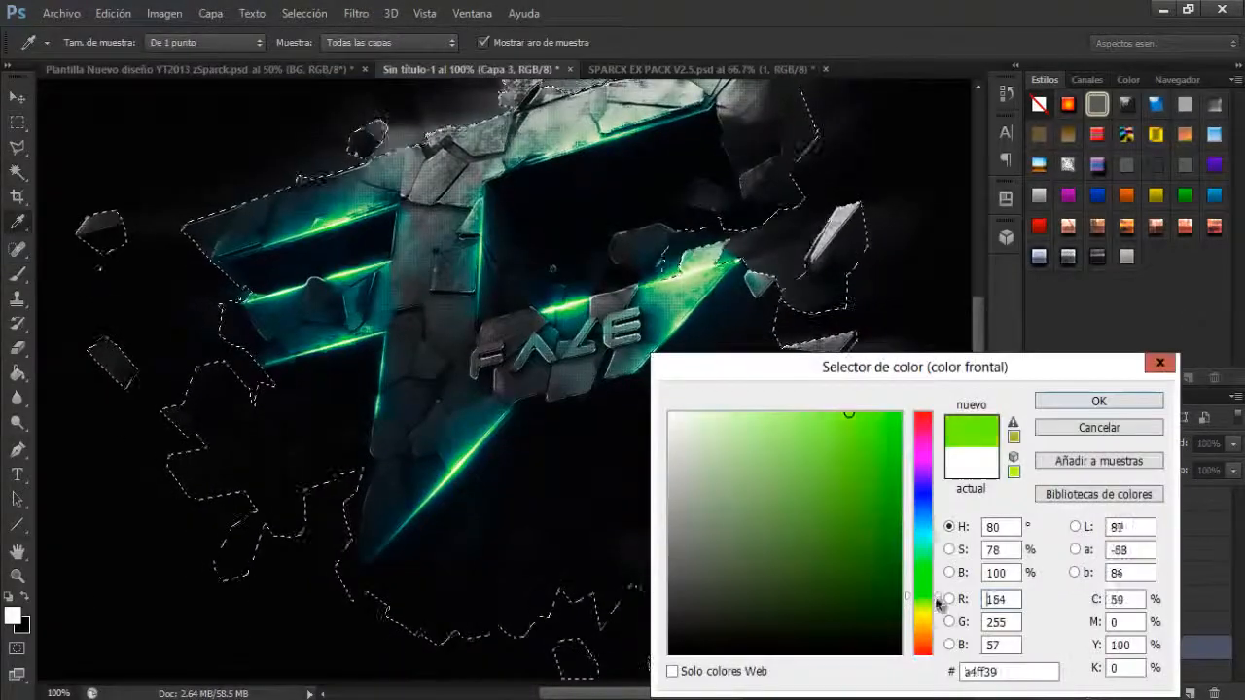
Choose bright green #a4ff39 as the foreground colour.
left_click(1098, 401)
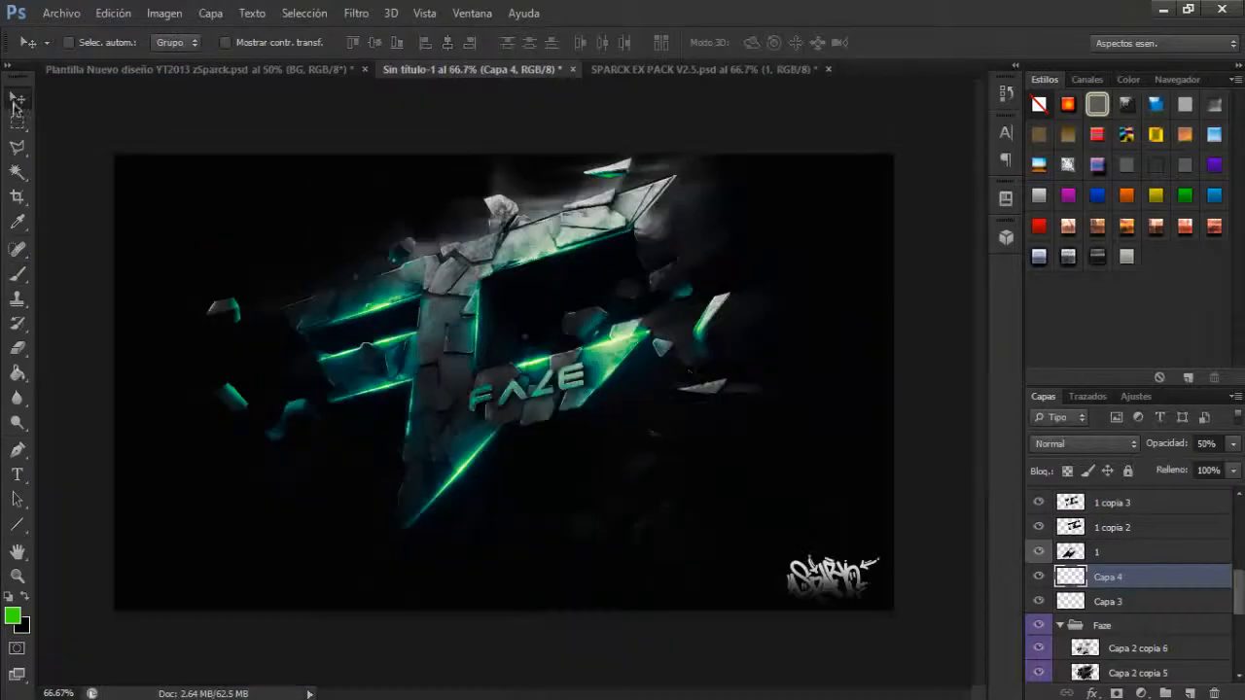
Switch to the Move tool after grouping the glowing logo layers as Faze.
left_click(356, 12)
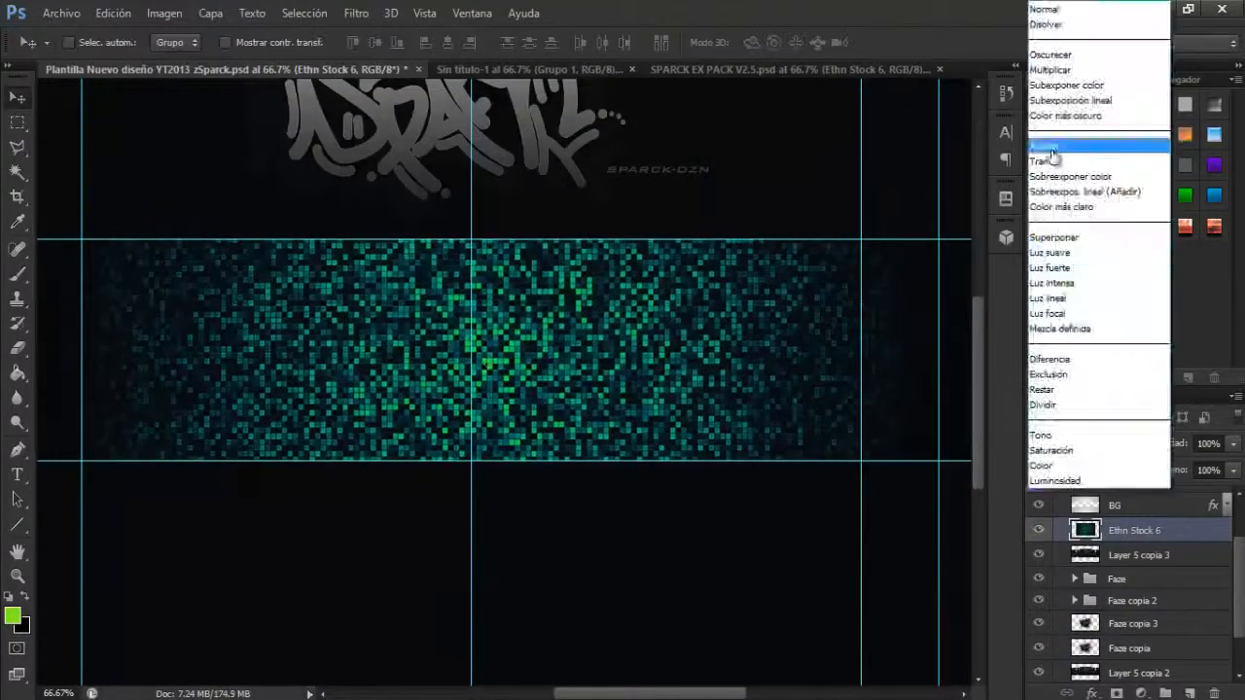
Set the duplicated Ethn Stock mosaic layer's blend mode to Aclarar (Lighten).
left_click(1044, 148)
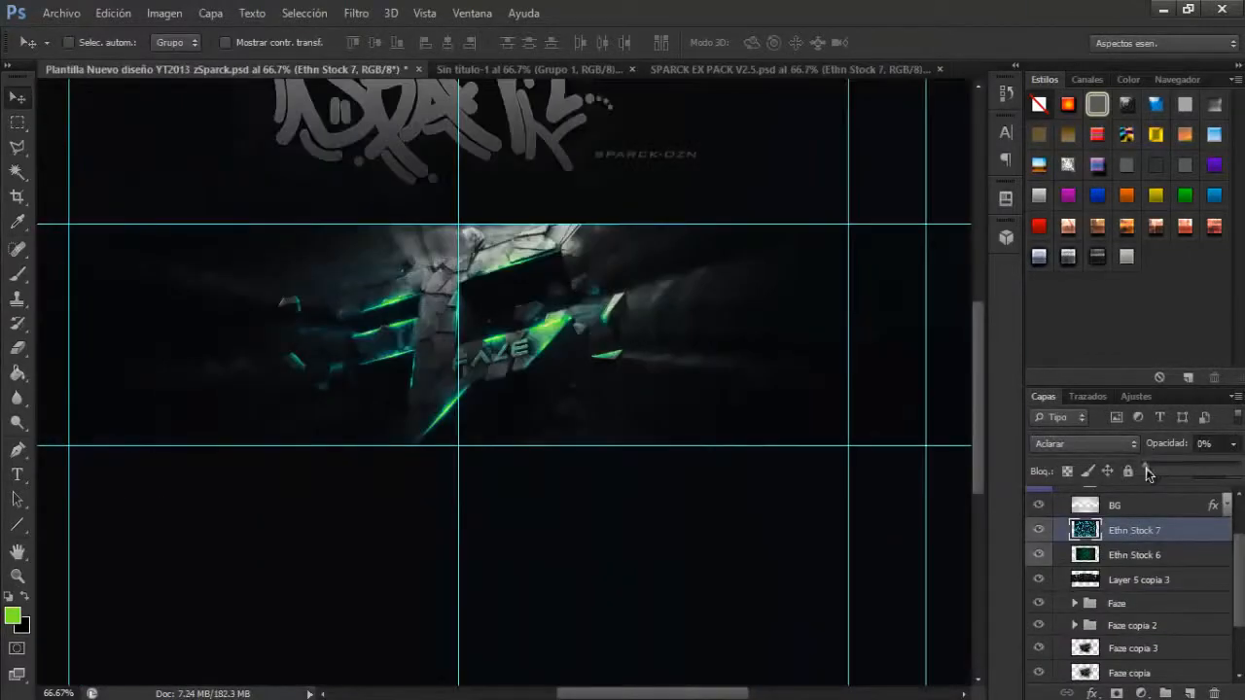